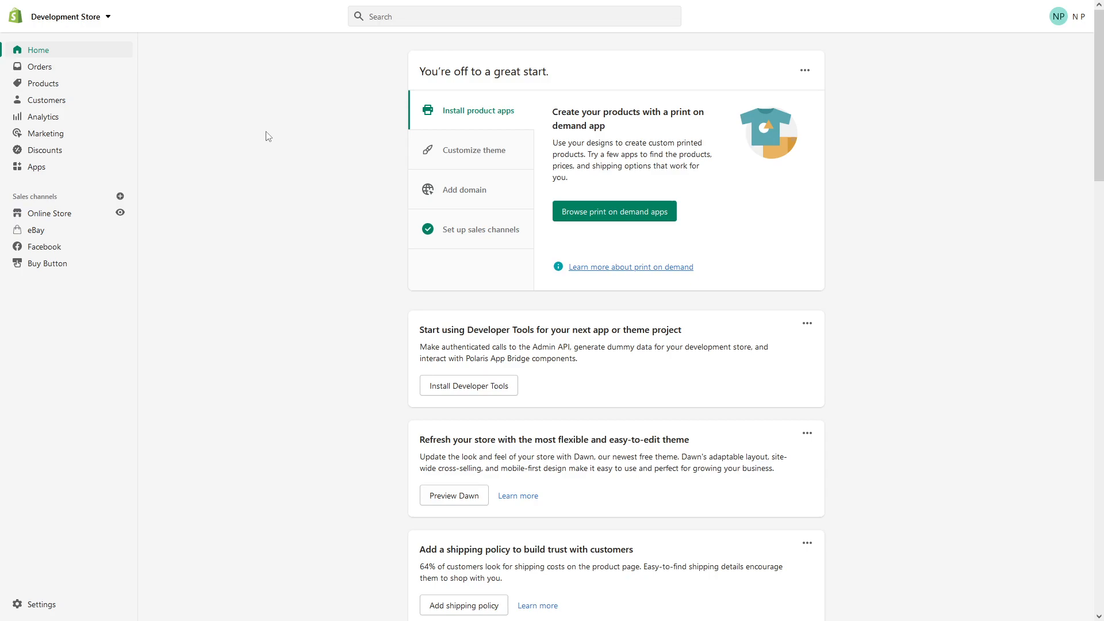
{"action": "mouse_move", "coordinate": [322, 197]}
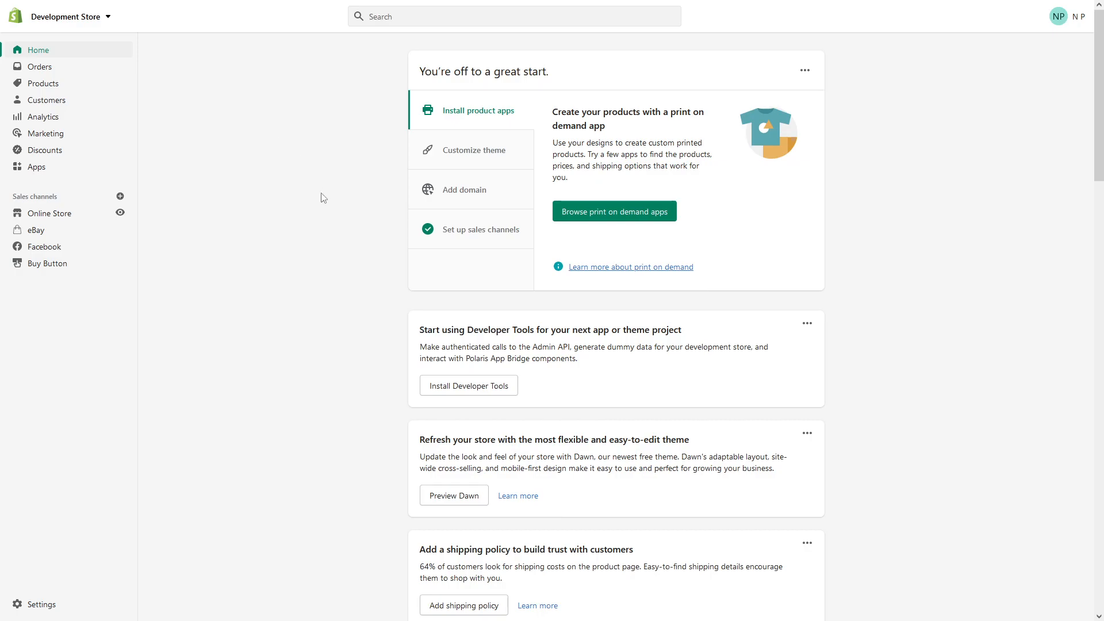
{"action": "mouse_move", "coordinate": [93, 99]}
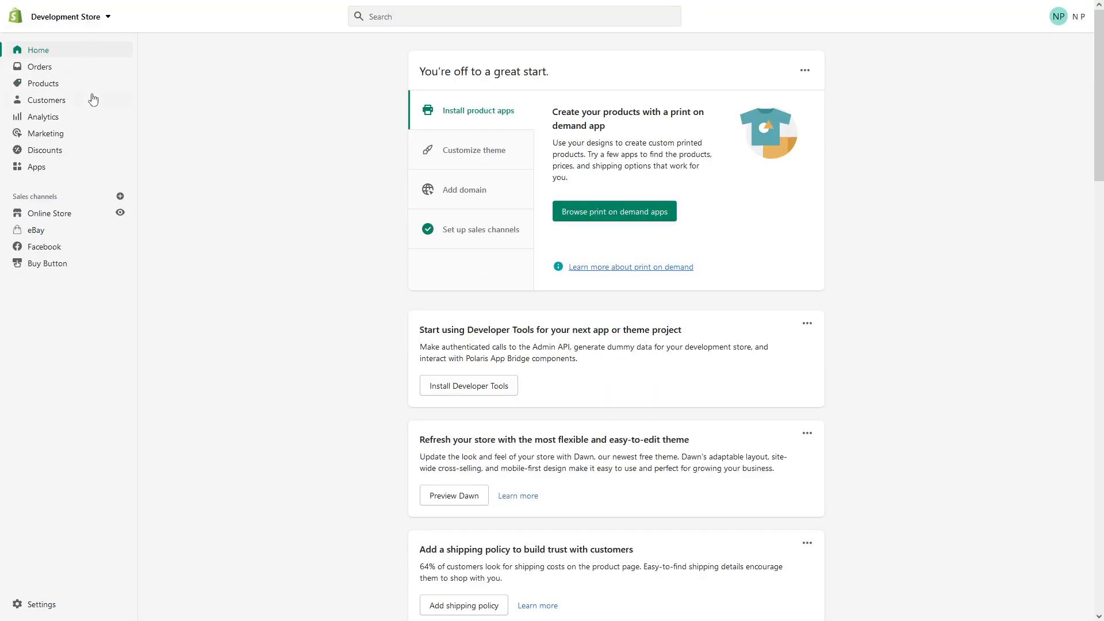
Show the product list and select all 16 products with the header checkbox
{"action": "left_click", "coordinate": [42, 83]}
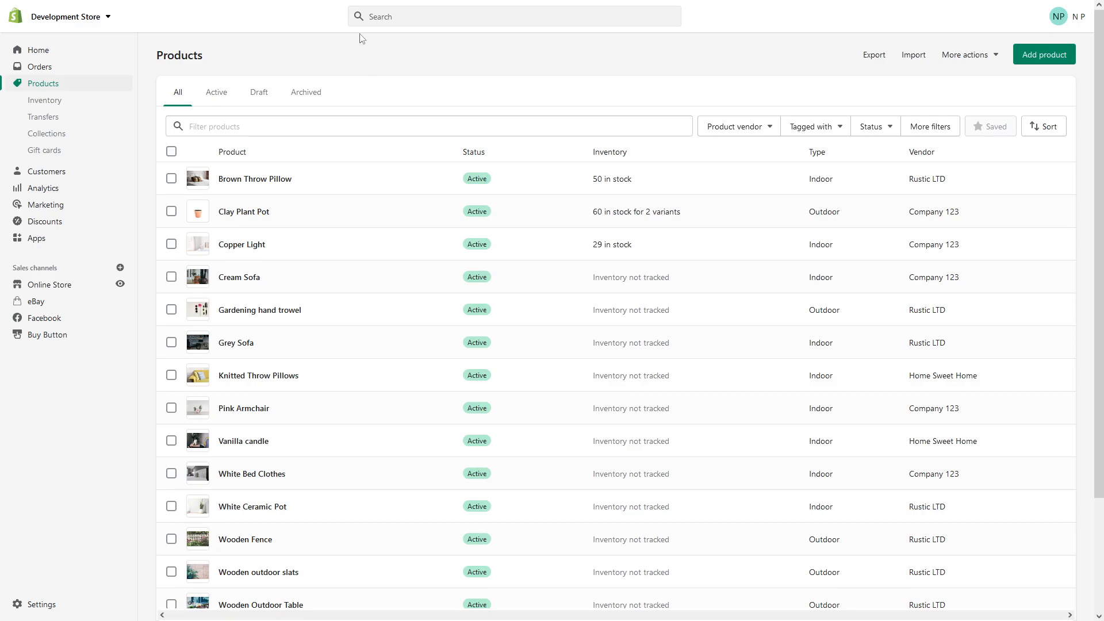
{"action": "mouse_move", "coordinate": [171, 151]}
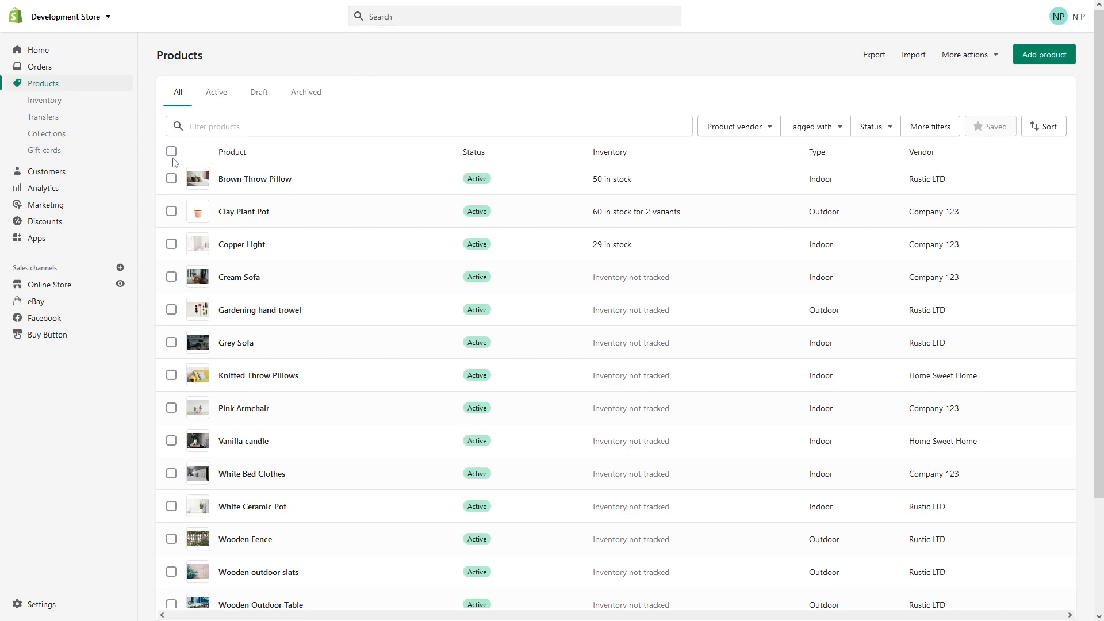
{"action": "left_click", "coordinate": [171, 152]}
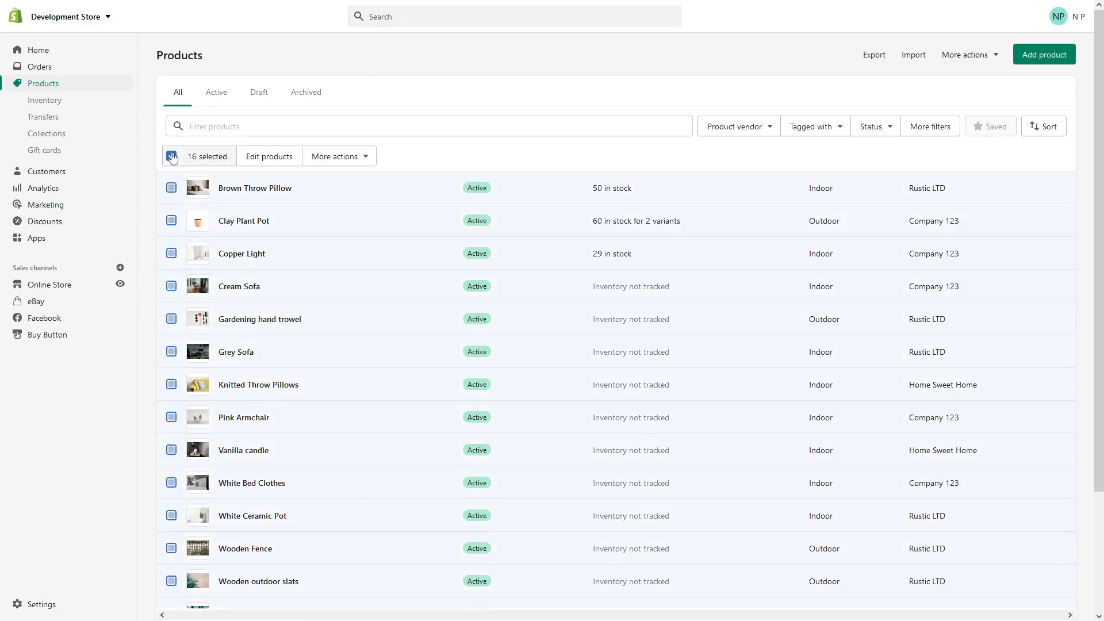
{"action": "left_click", "coordinate": [171, 155]}
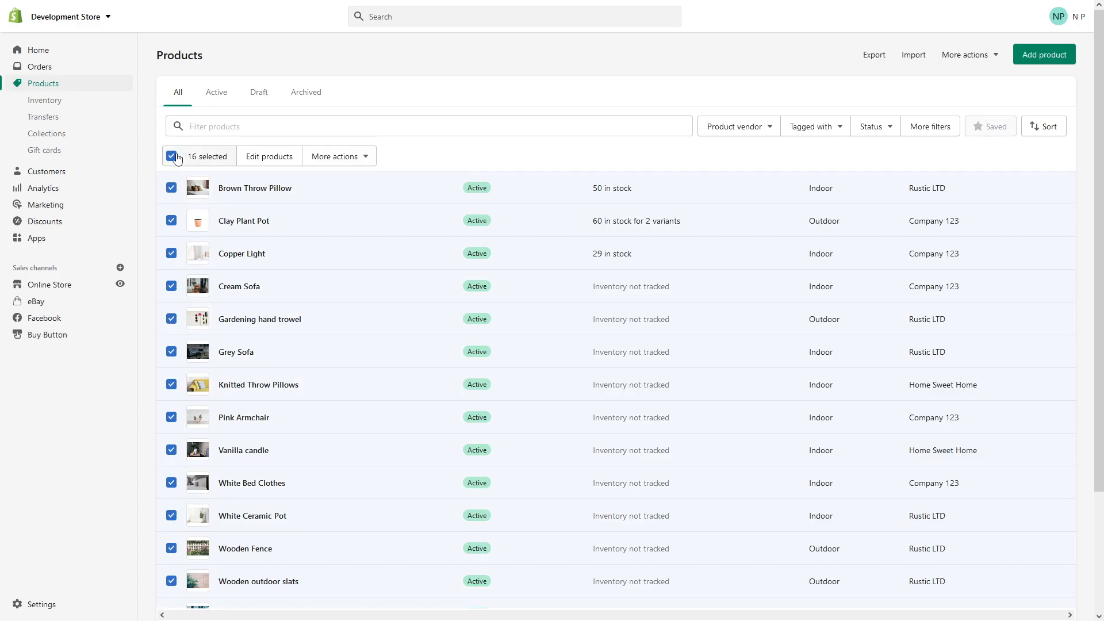
{"action": "mouse_move", "coordinate": [199, 163]}
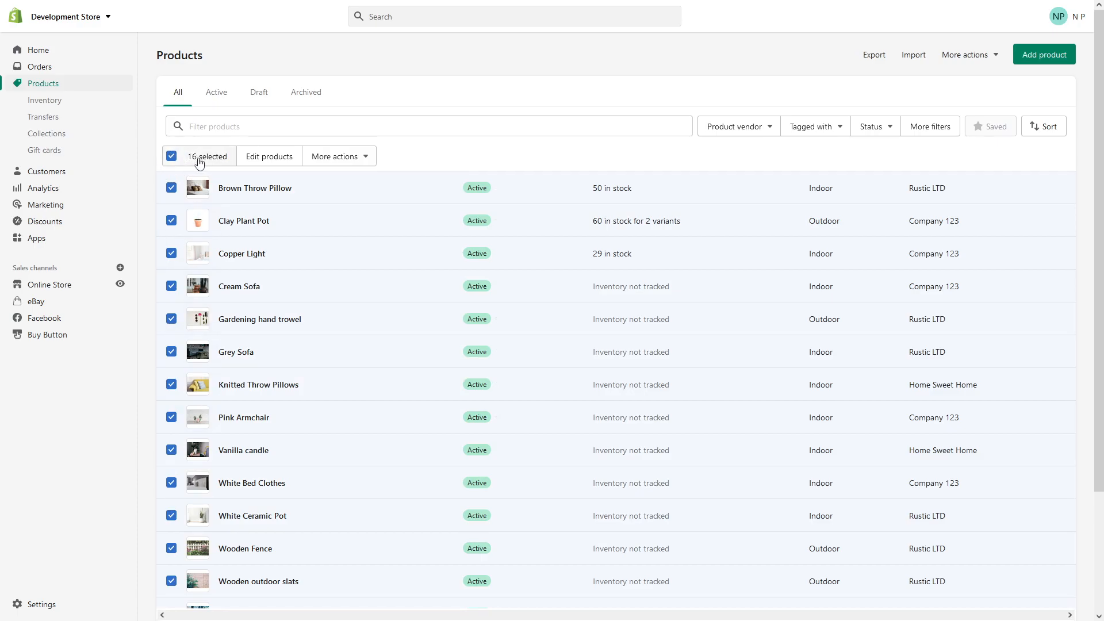
{"action": "mouse_move", "coordinate": [255, 187]}
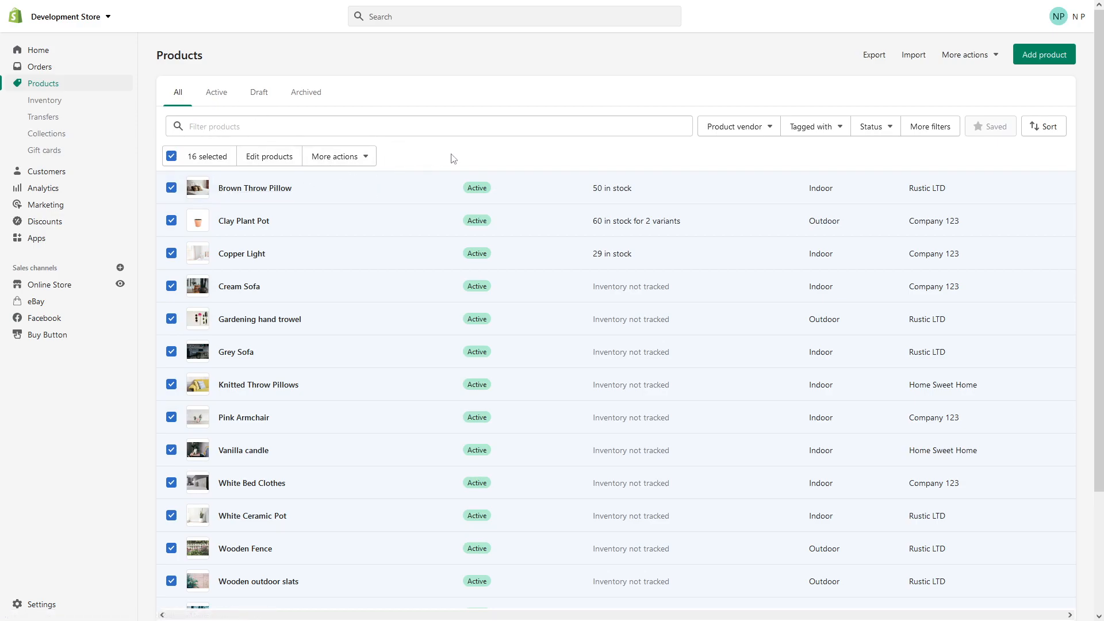
{"action": "mouse_move", "coordinate": [257, 218]}
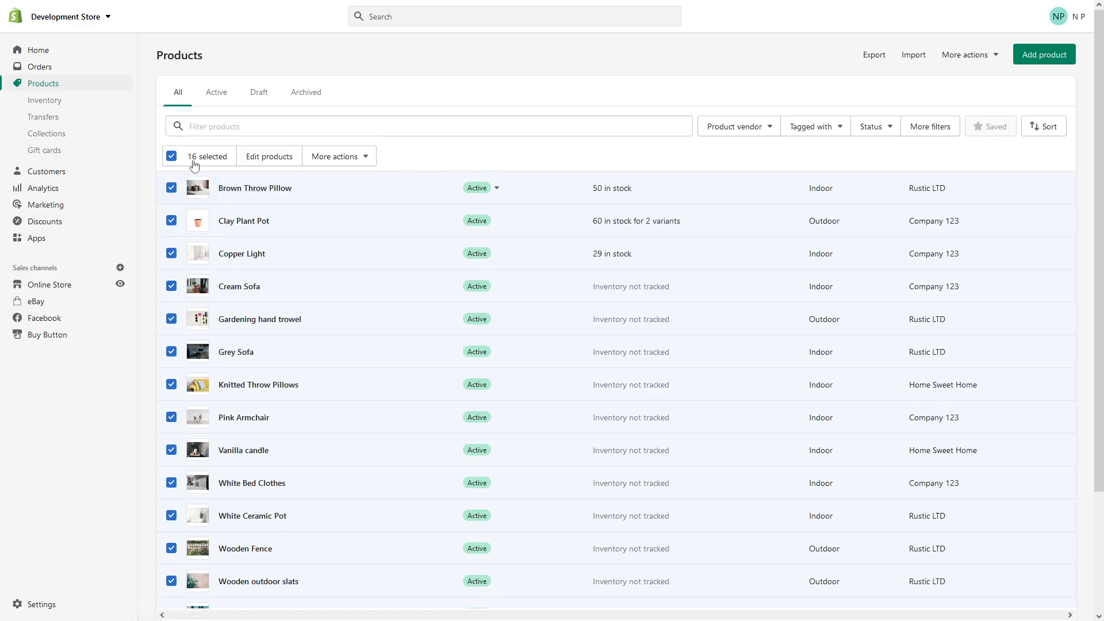
{"action": "mouse_move", "coordinate": [333, 190]}
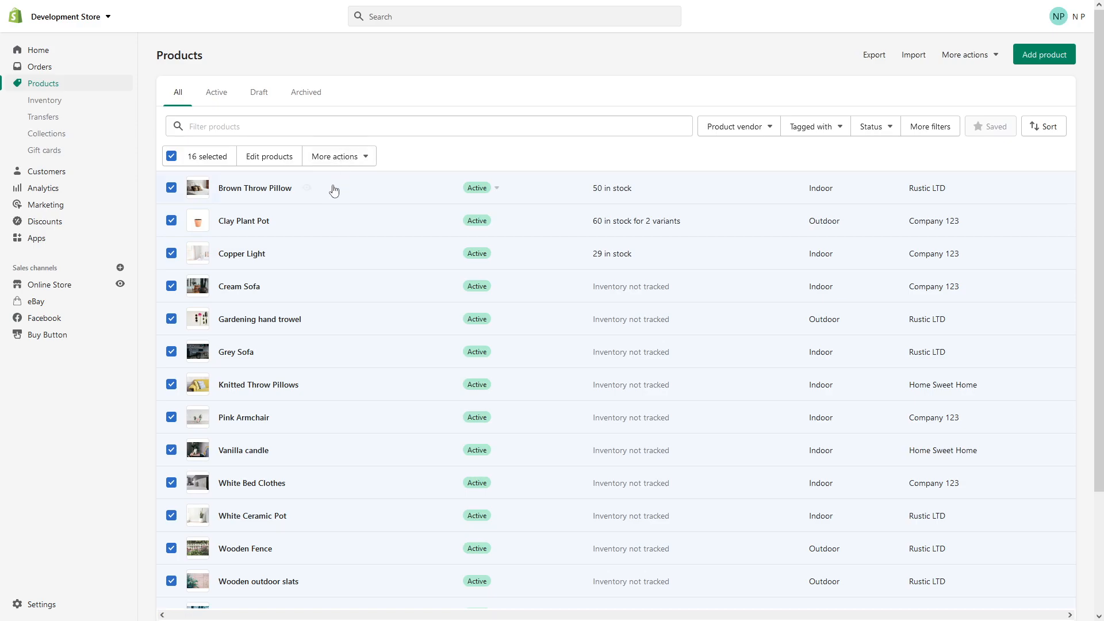
Create a new 'Test Tag' via Add tags and save it to all 16 selected products
{"action": "left_click", "coordinate": [338, 155]}
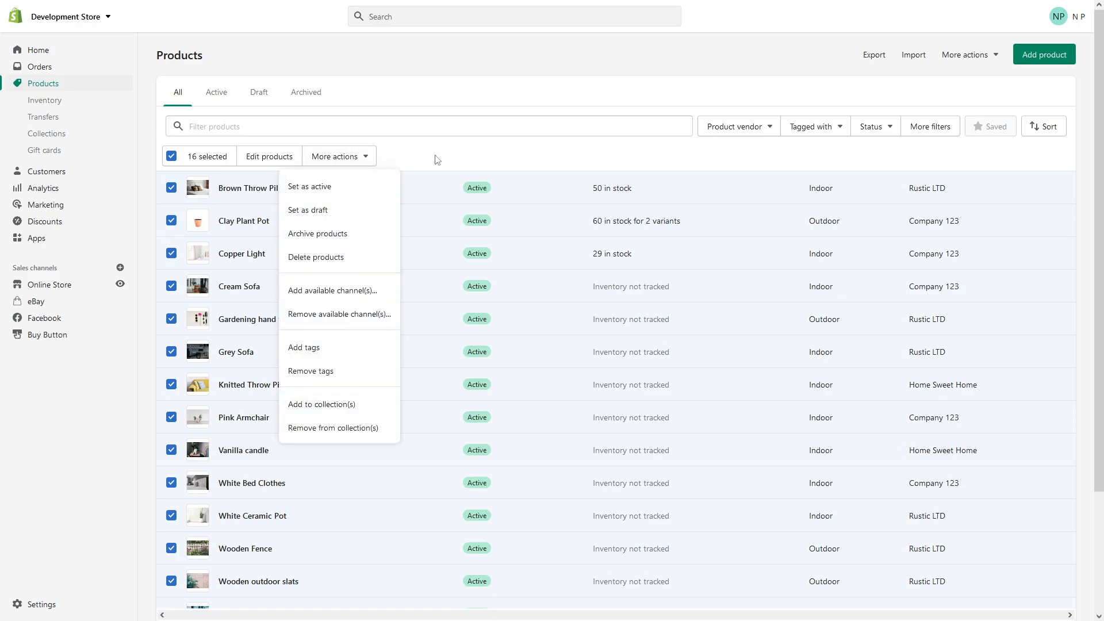
{"action": "mouse_move", "coordinate": [335, 351]}
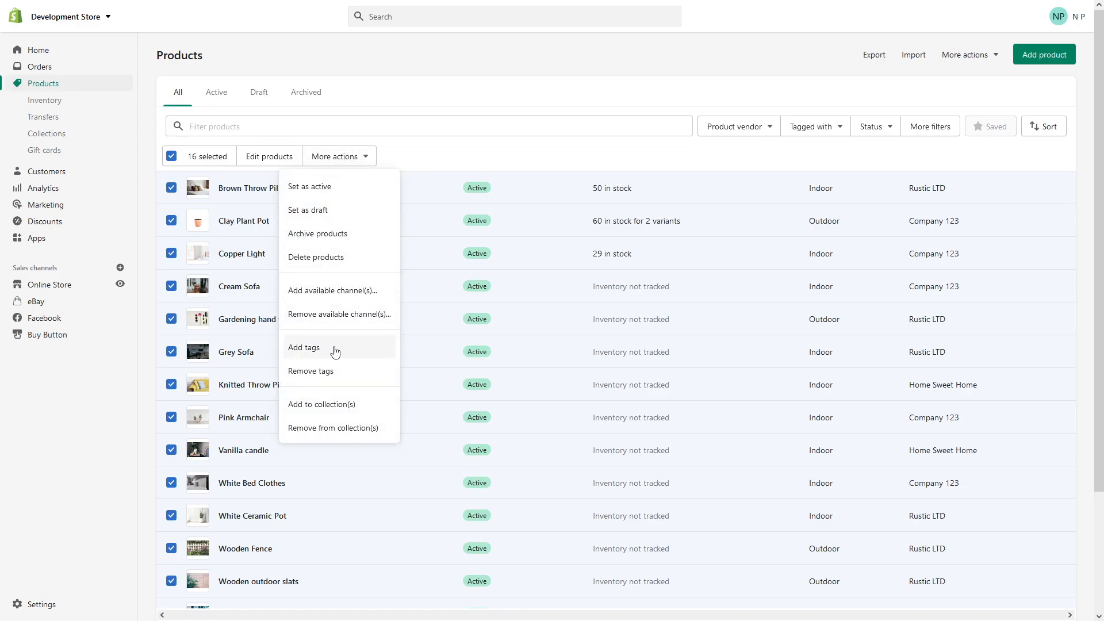
{"action": "left_click", "coordinate": [302, 347]}
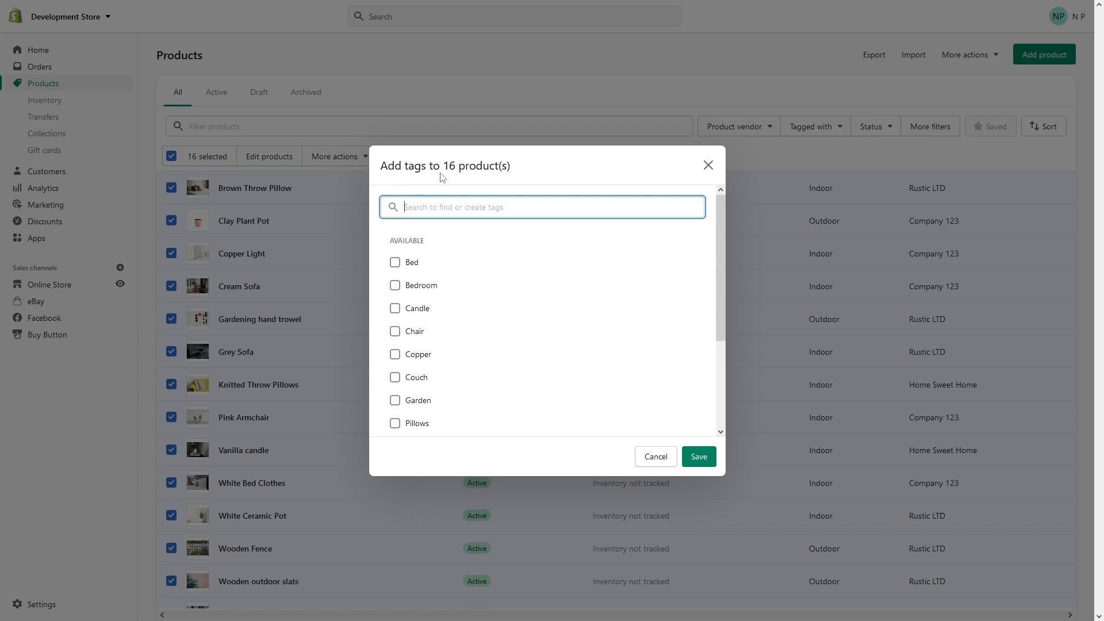
{"action": "type", "text": "Test T"}
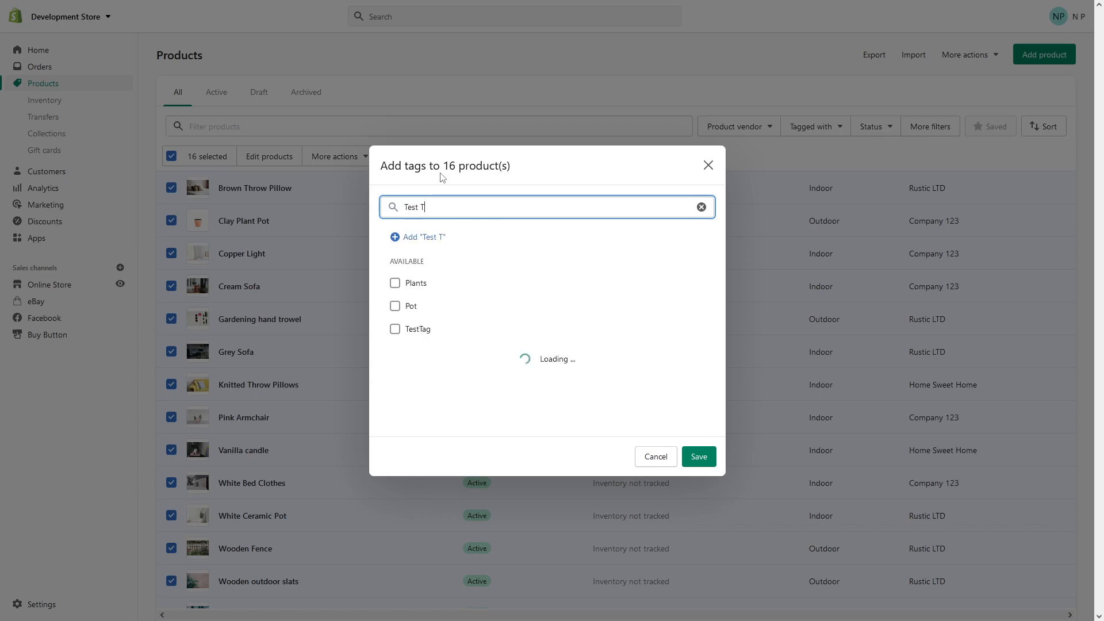
{"action": "type", "text": "ag"}
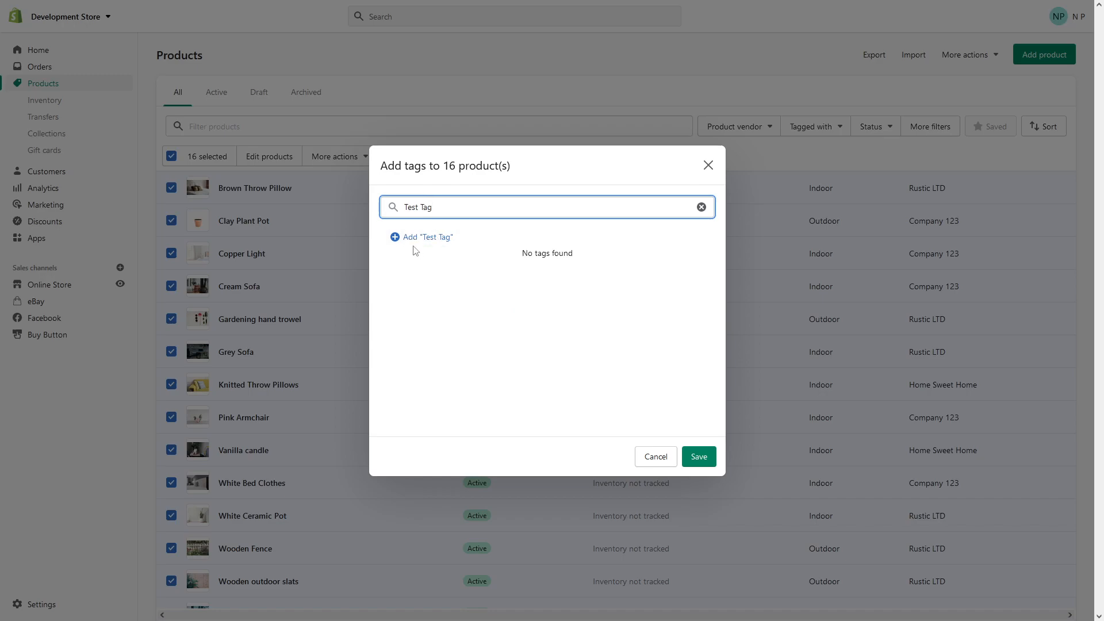
{"action": "left_click", "coordinate": [421, 237]}
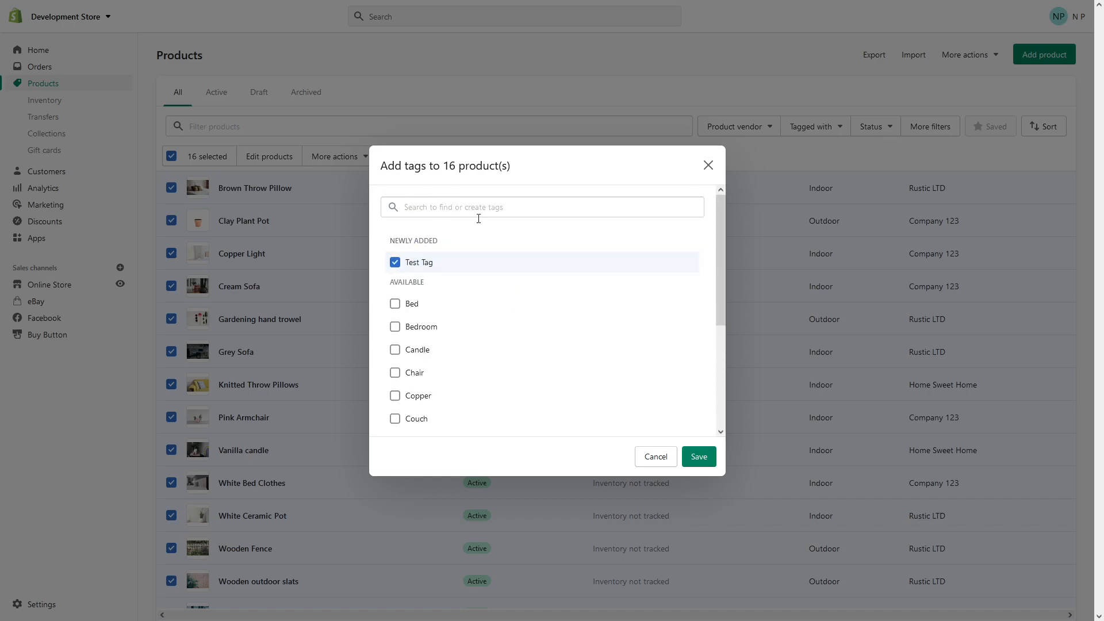
{"action": "left_click", "coordinate": [698, 456]}
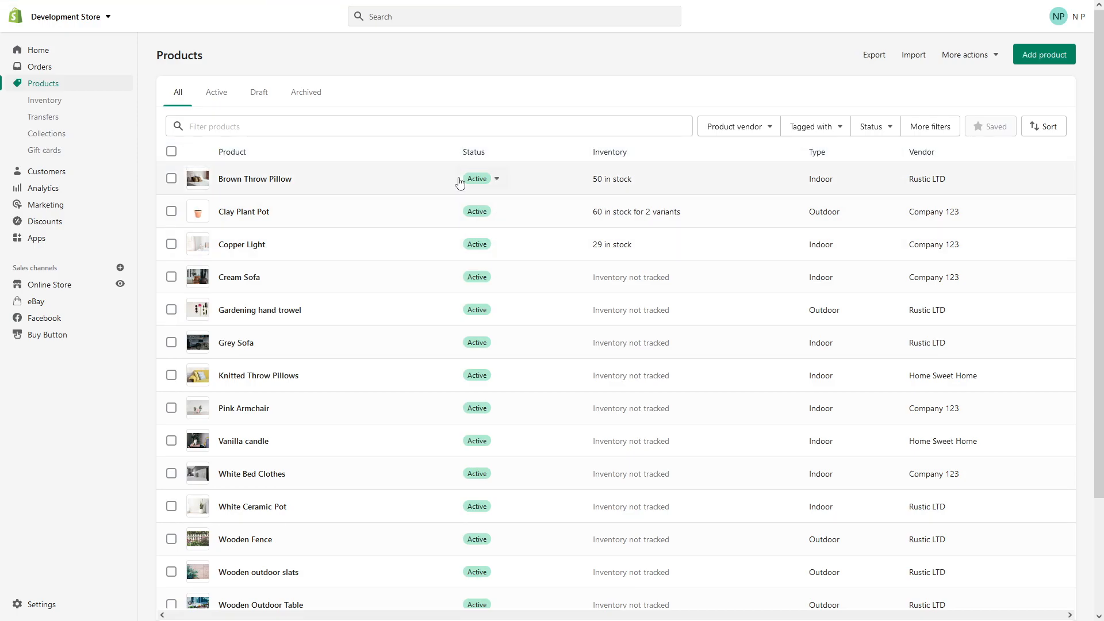
{"action": "mouse_move", "coordinate": [399, 240]}
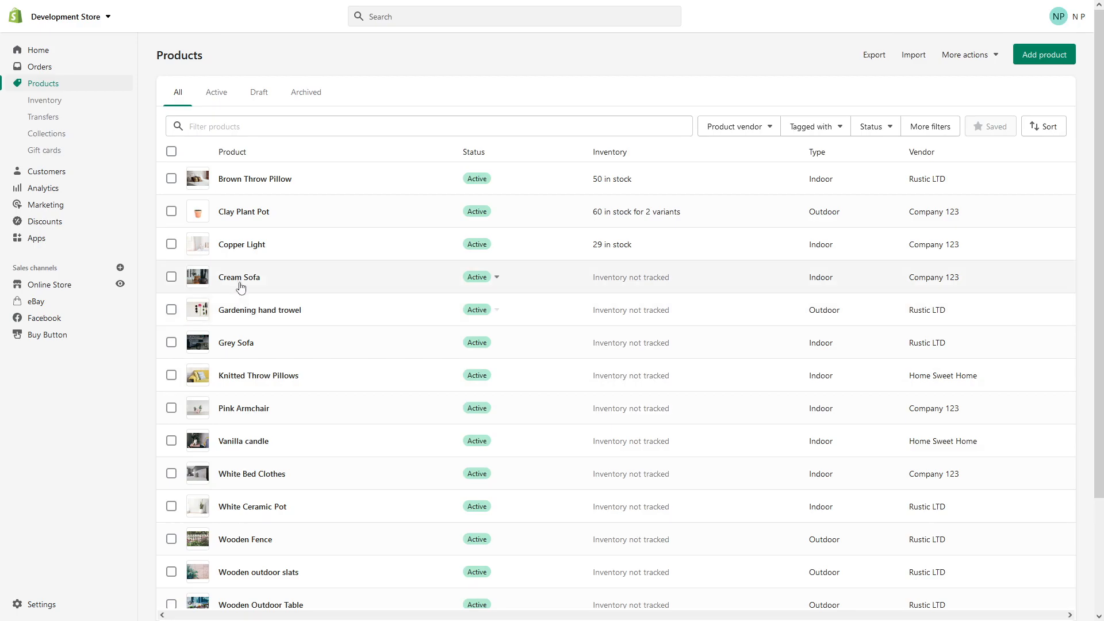
{"action": "mouse_move", "coordinate": [244, 248]}
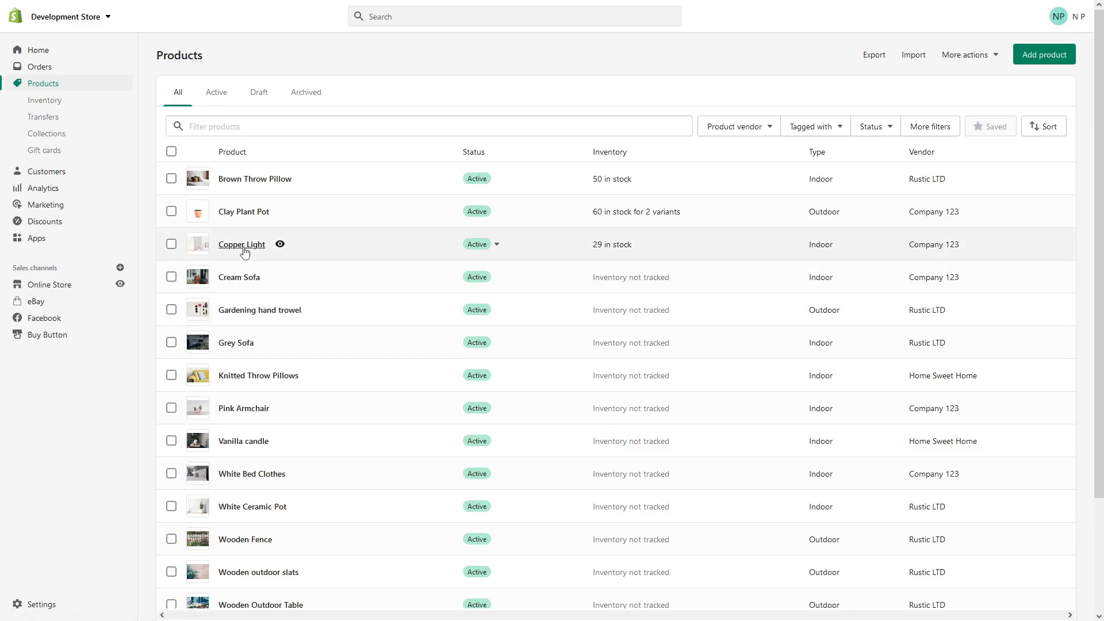
Check Copper Light's Tags card shows Test Tag with Copper and Bedroom, then return to Products
{"action": "left_click", "coordinate": [242, 243]}
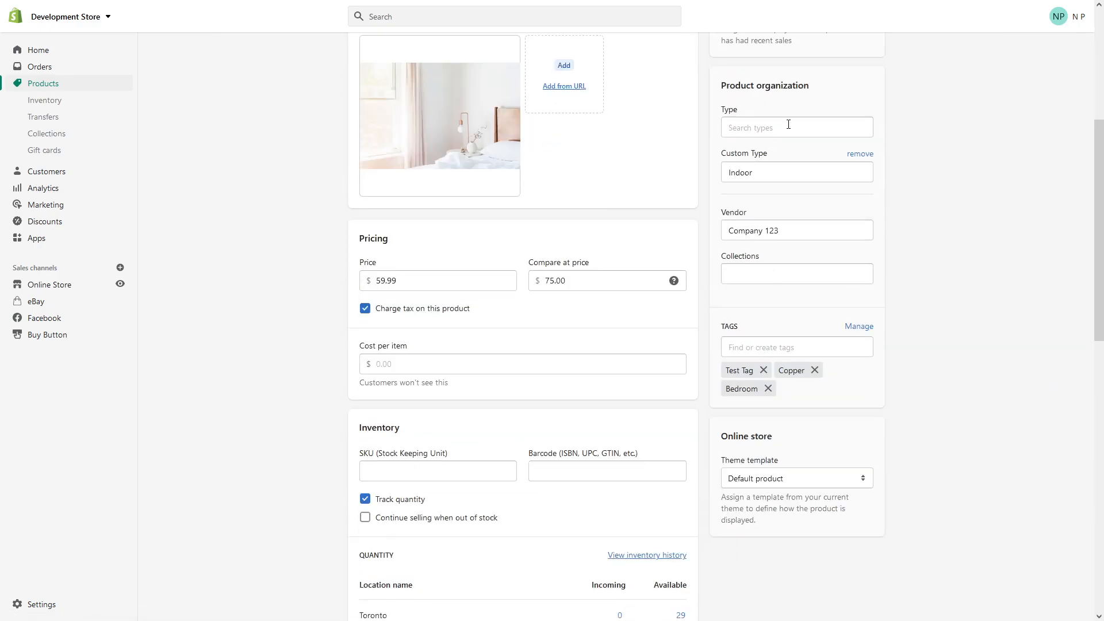
{"action": "scroll", "scroll_direction": "down", "scroll_amount": 3}
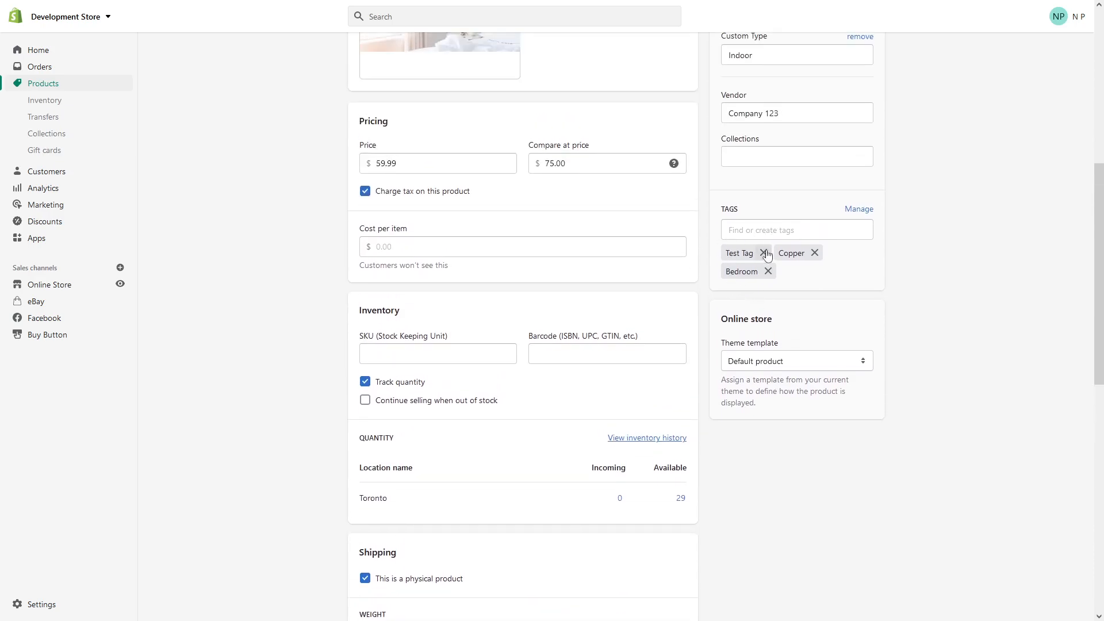
{"action": "scroll", "scroll_direction": "up", "scroll_amount": 3}
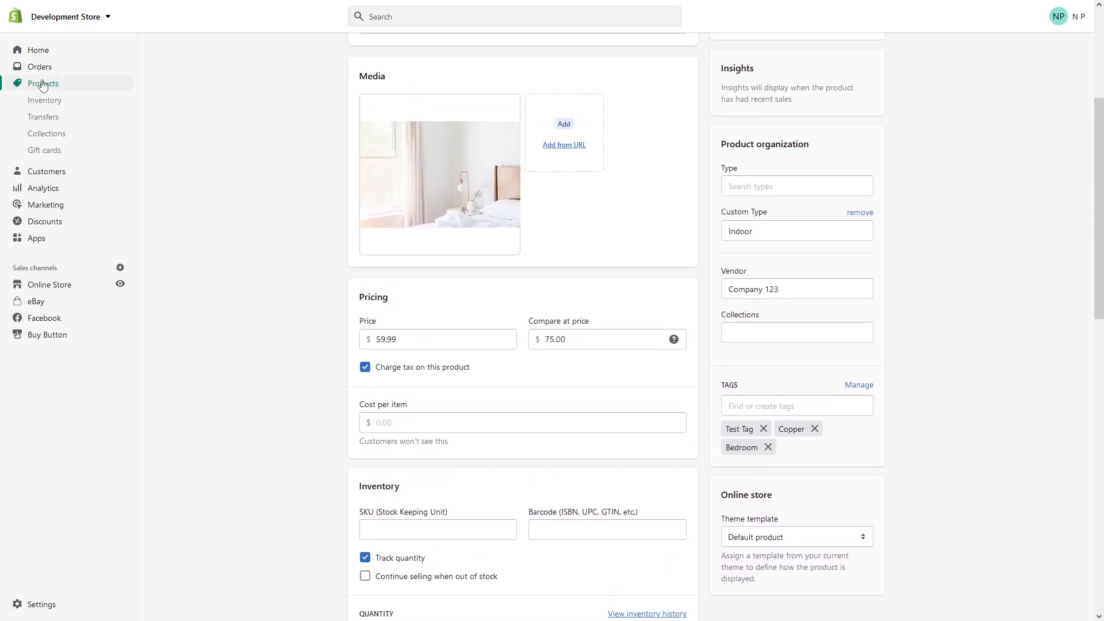
{"action": "left_click", "coordinate": [42, 83]}
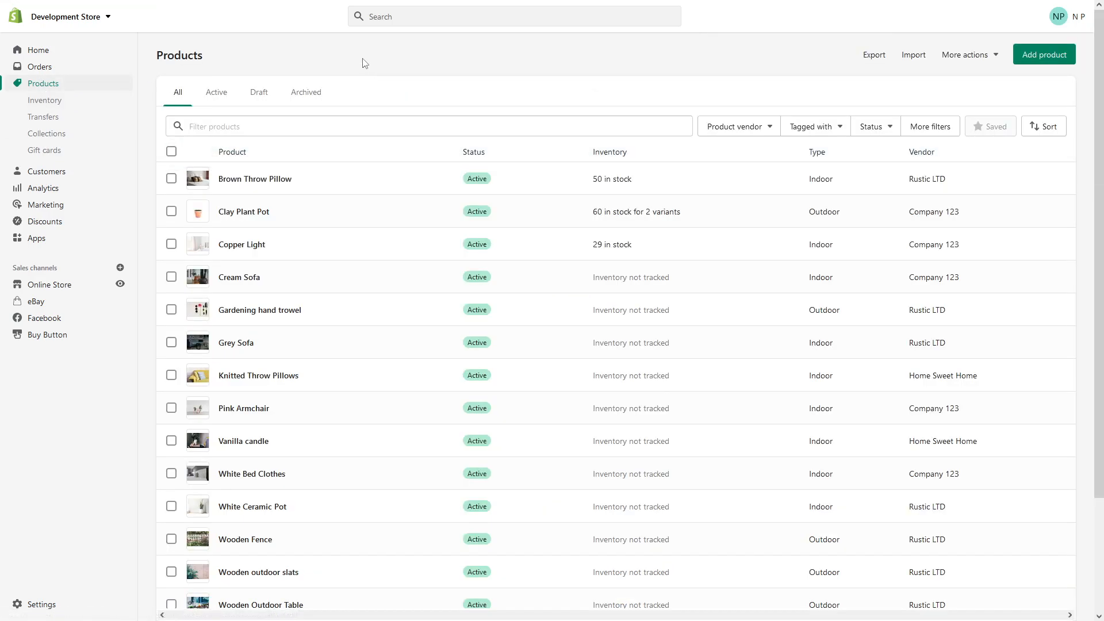
{"action": "mouse_move", "coordinate": [360, 49]}
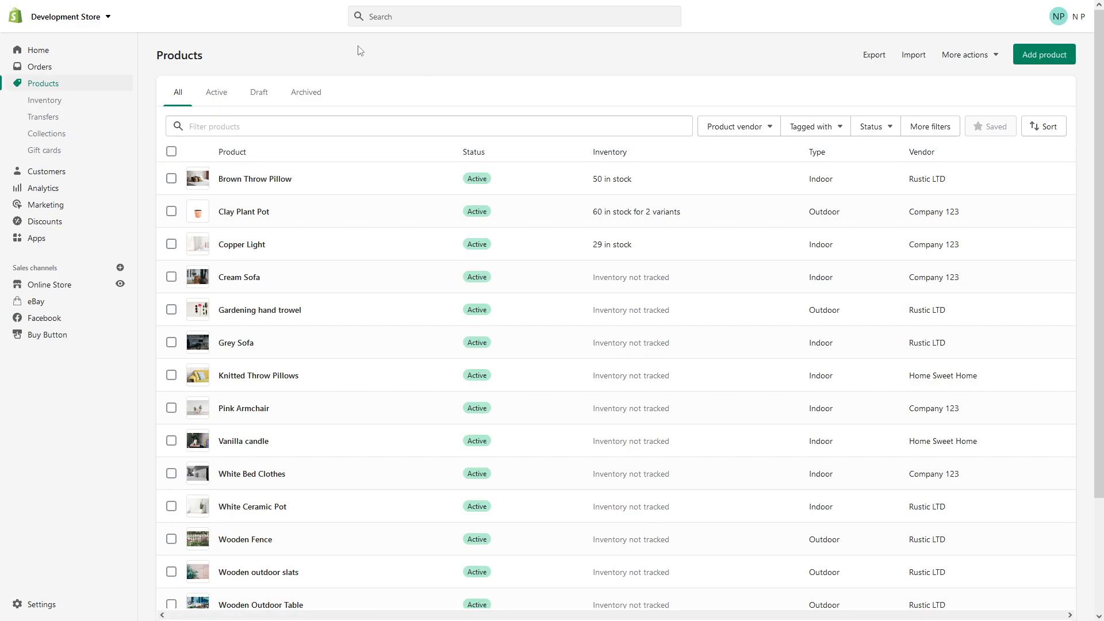
{"action": "mouse_move", "coordinate": [187, 160]}
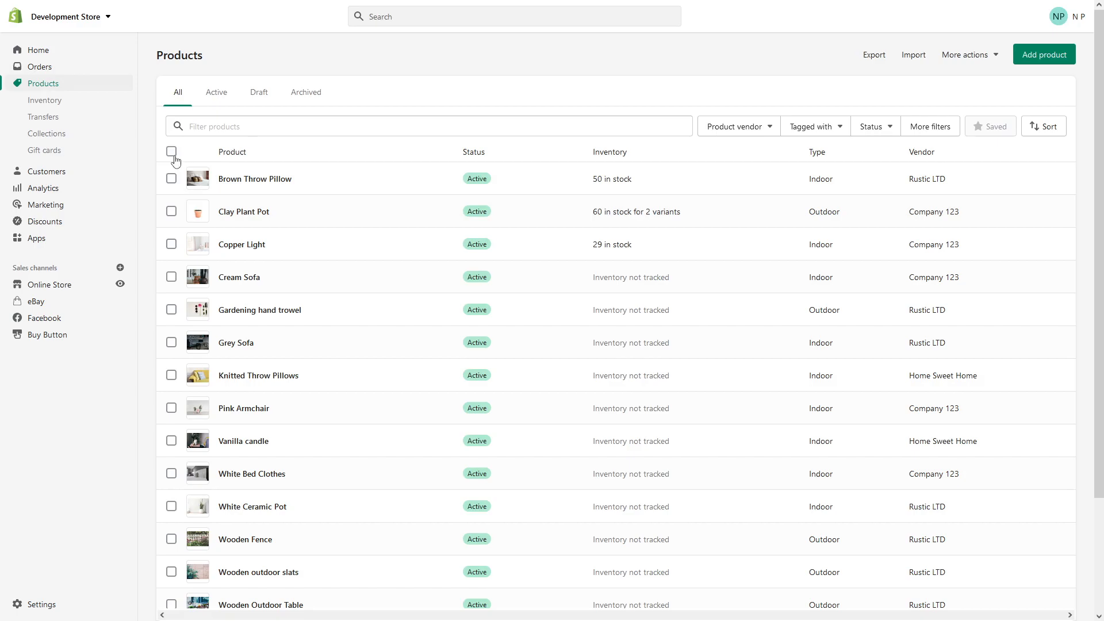
Select all 16 products again and start Remove tags from More actions
{"action": "left_click", "coordinate": [172, 152]}
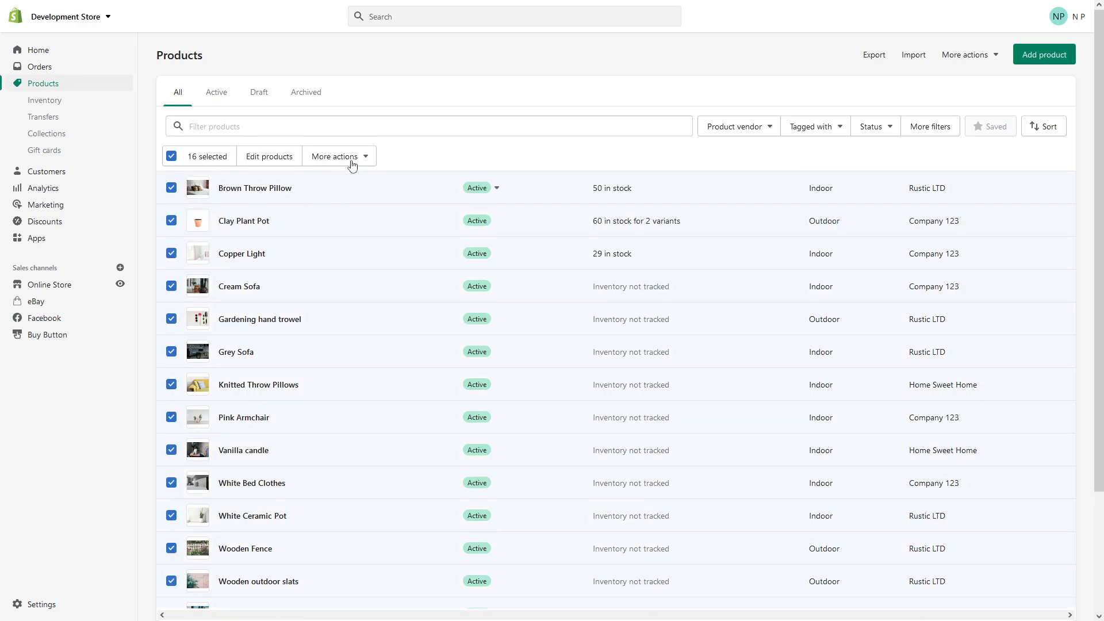
{"action": "left_click", "coordinate": [338, 155]}
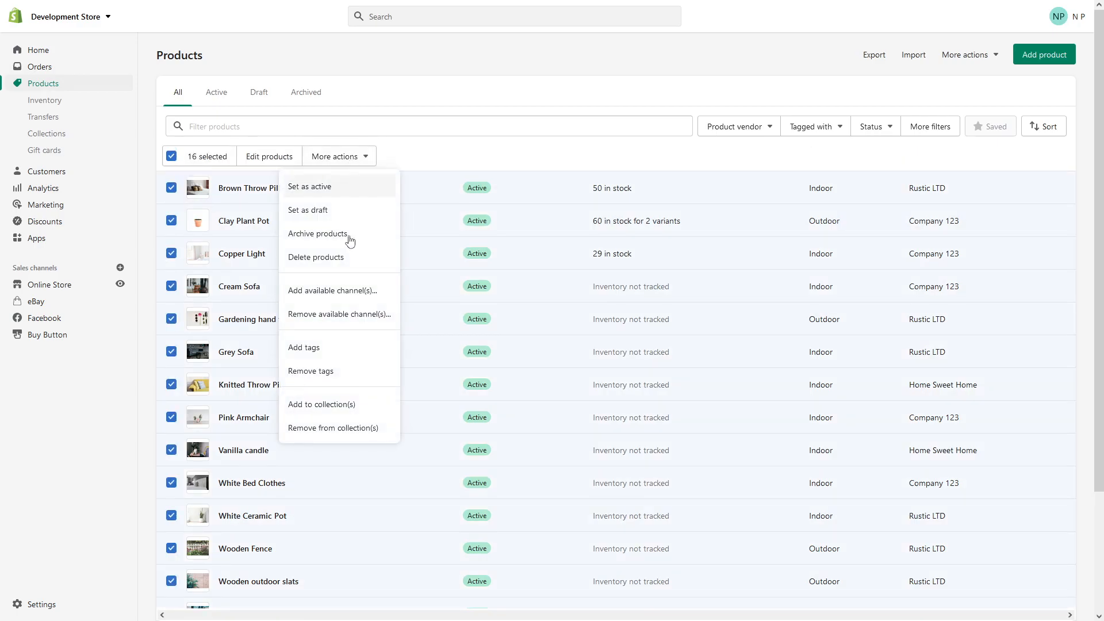
{"action": "left_click", "coordinate": [310, 372]}
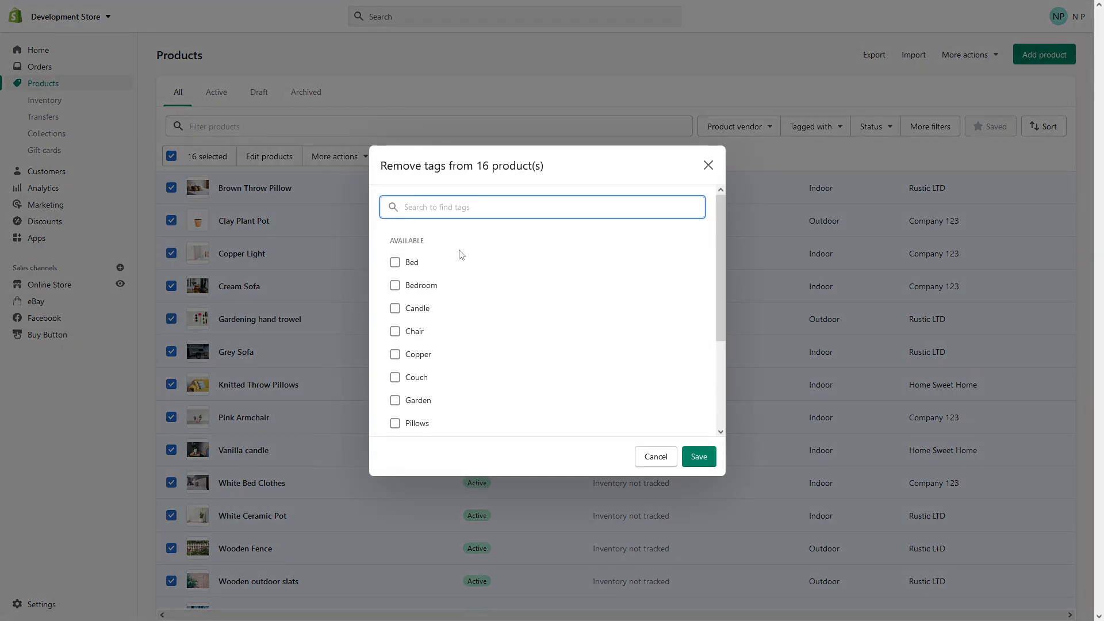
{"action": "scroll", "scroll_direction": "down", "scroll_amount": 3}
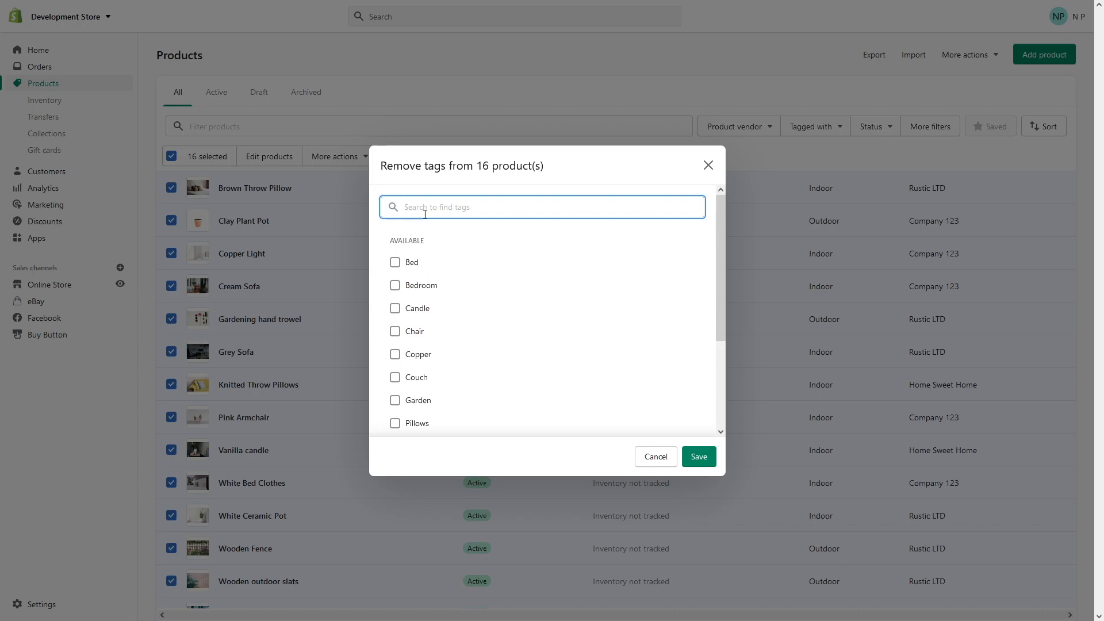
Find and tick Test Tag, then save its removal from all 16 products
{"action": "type", "text": "Test"}
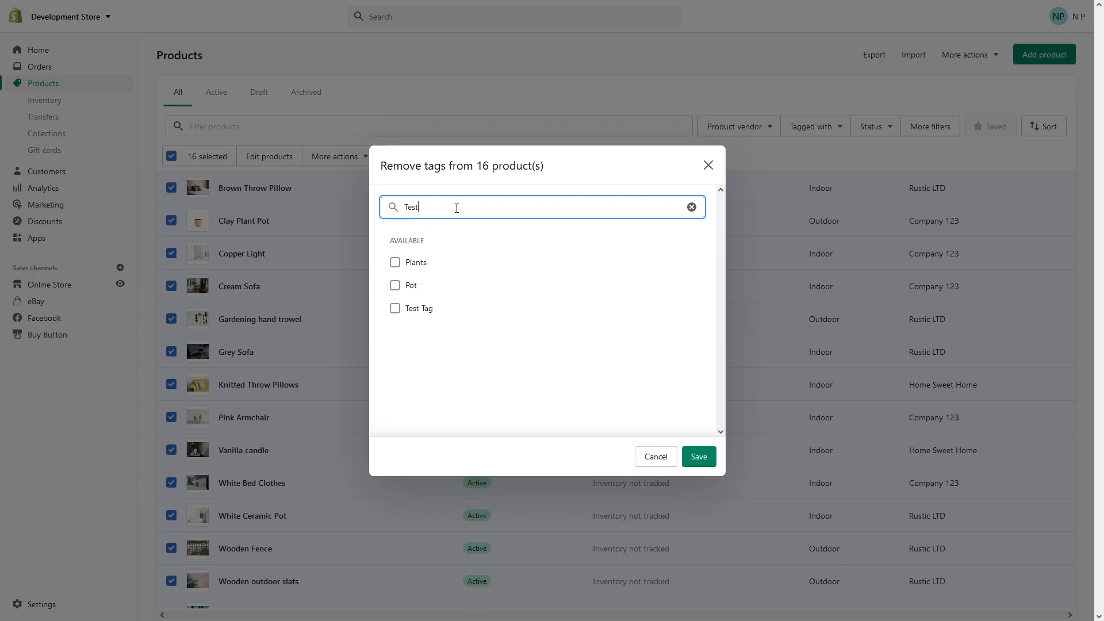
{"action": "type", "text": "TAG"}
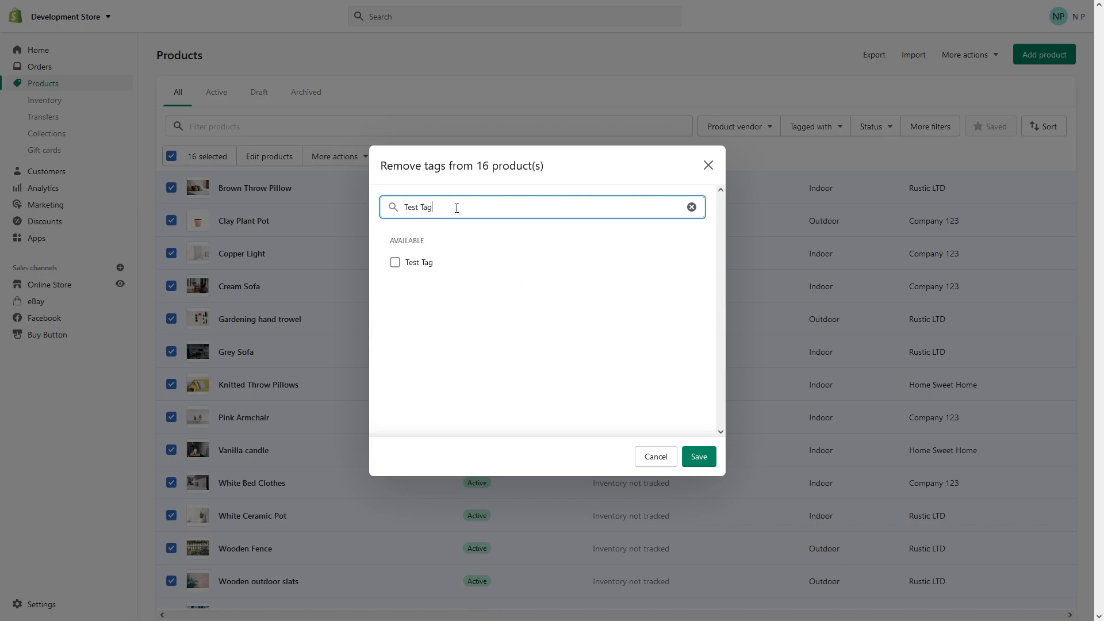
{"action": "left_click", "coordinate": [395, 262]}
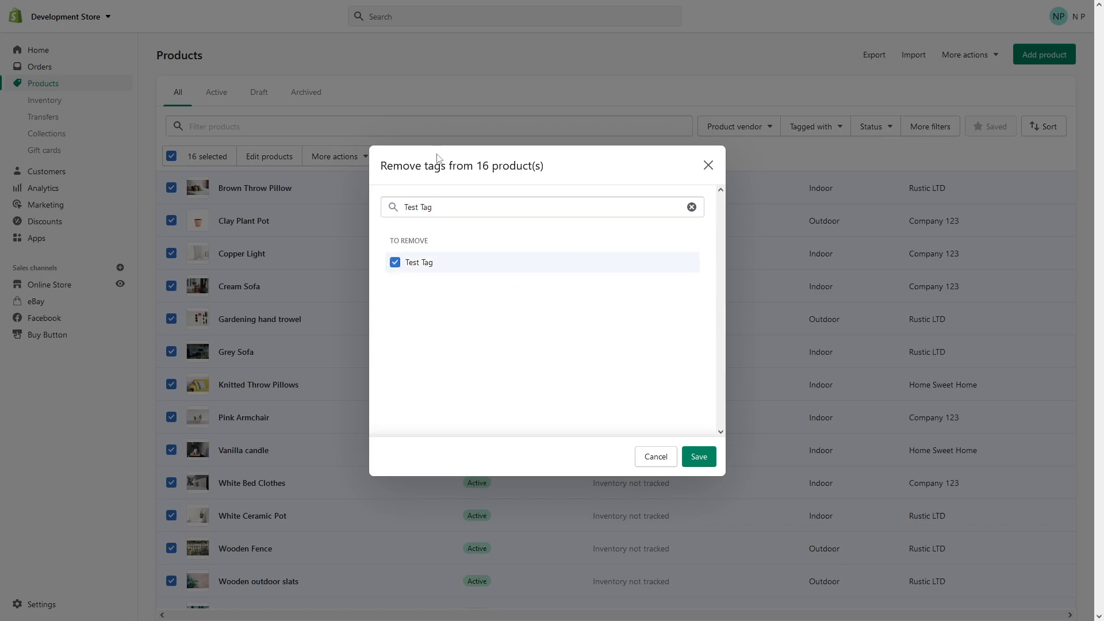
{"action": "mouse_move", "coordinate": [698, 457]}
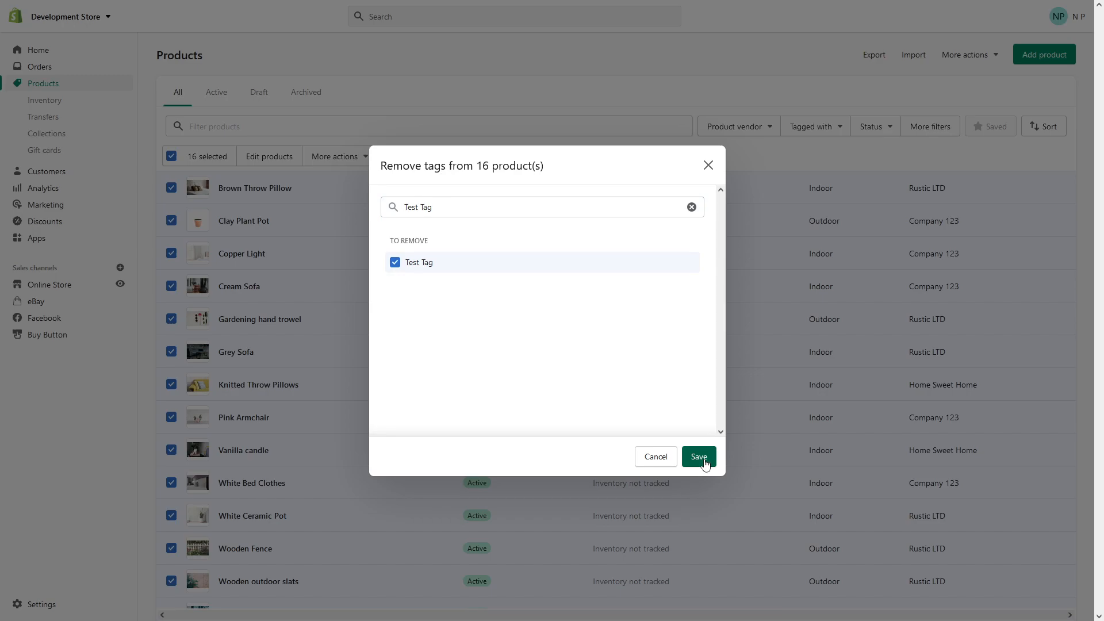
{"action": "left_click", "coordinate": [698, 456]}
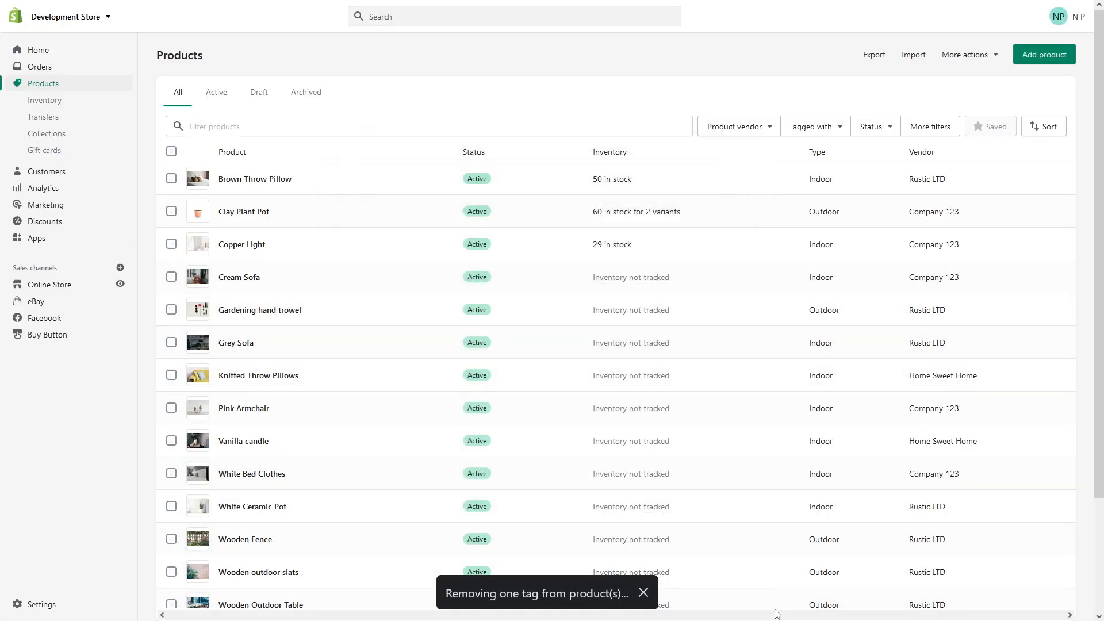
Confirm Copper Light now shows only Copper and Bedroom tags, then go to Home
{"action": "left_click", "coordinate": [641, 592]}
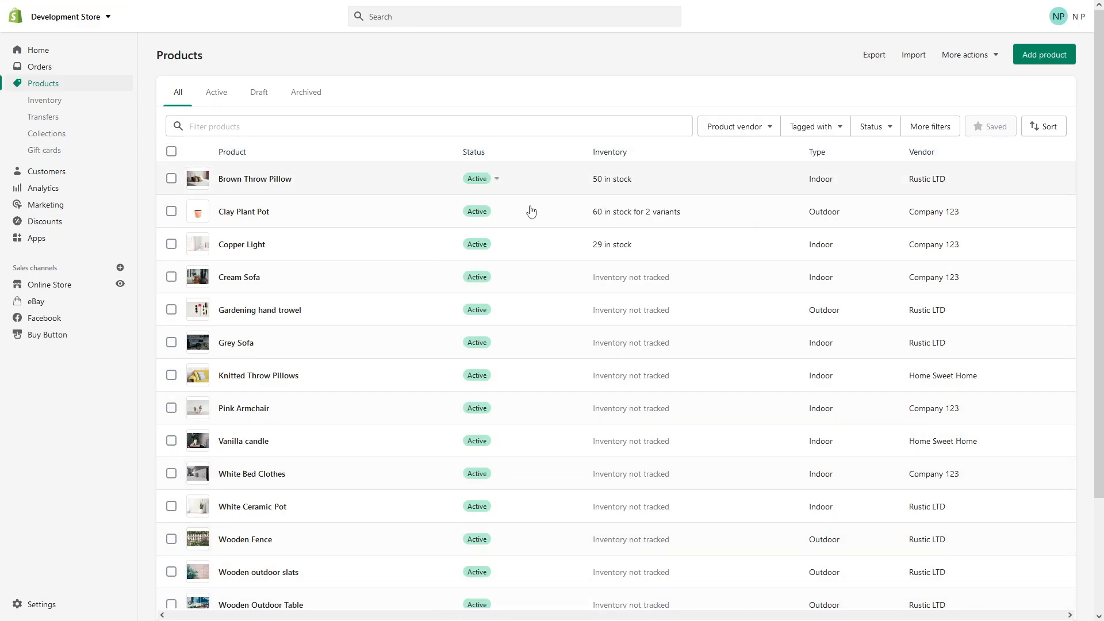
{"action": "mouse_move", "coordinate": [250, 259]}
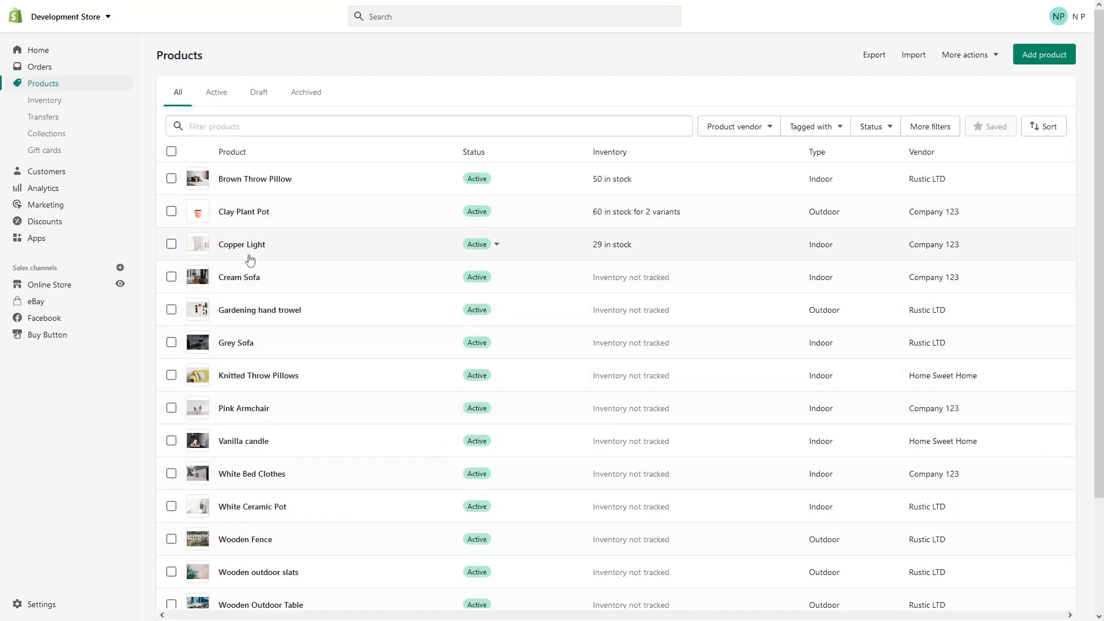
{"action": "mouse_move", "coordinate": [241, 243]}
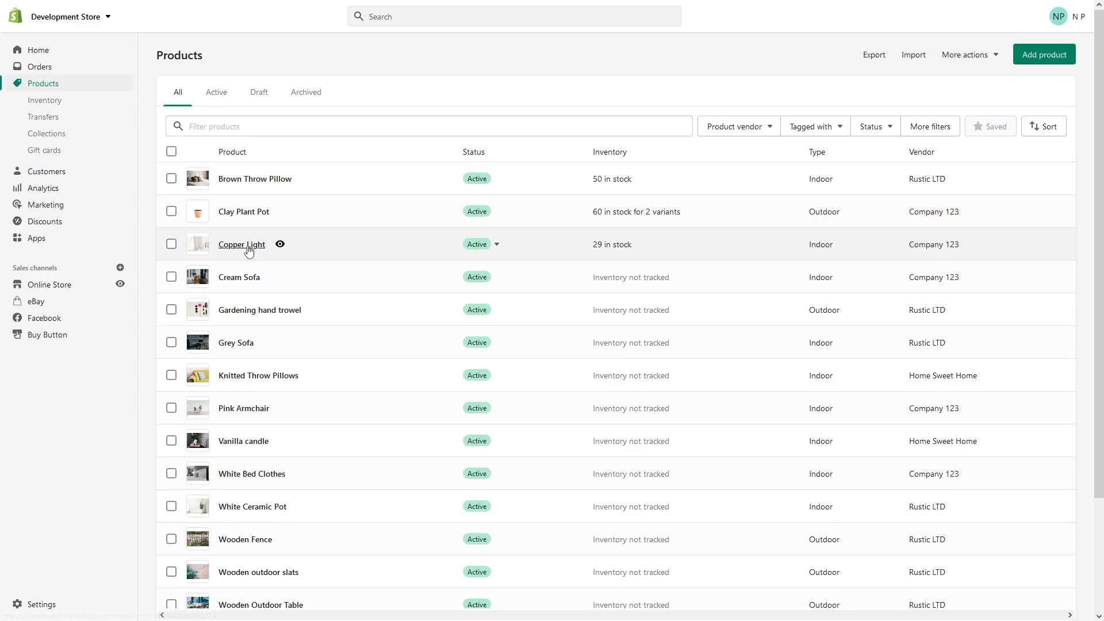
{"action": "left_click", "coordinate": [240, 244]}
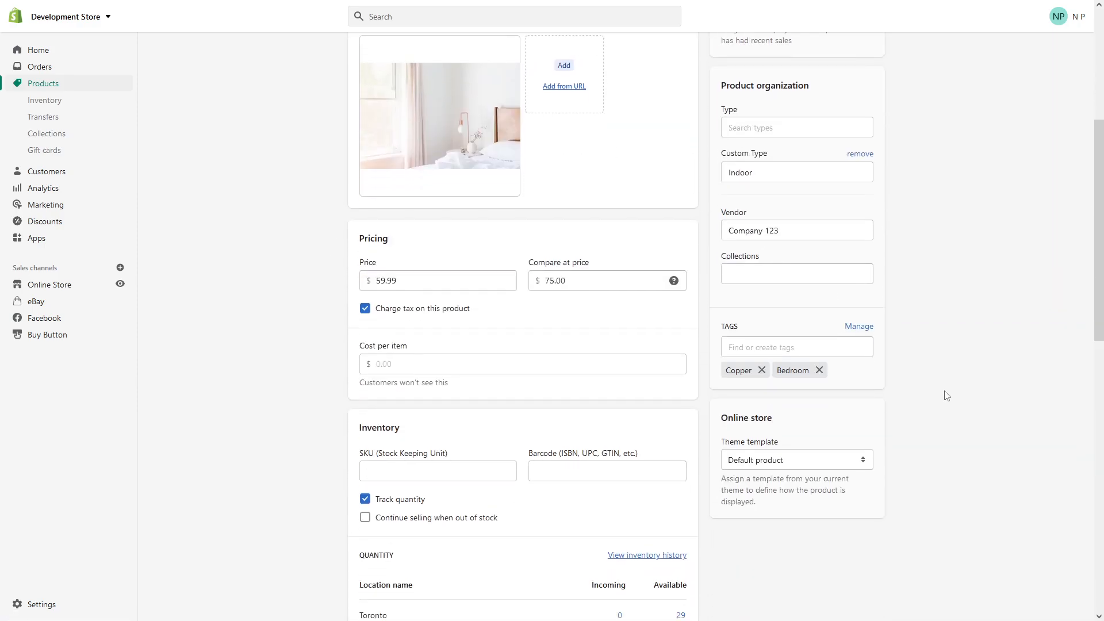
{"action": "mouse_move", "coordinate": [11, 94]}
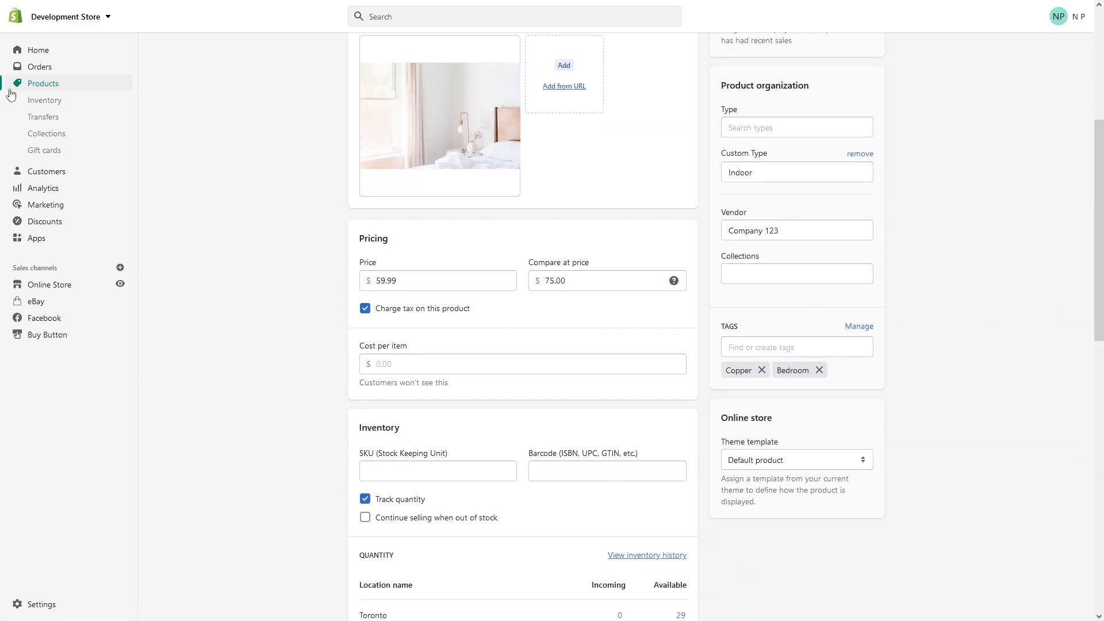
{"action": "left_click", "coordinate": [36, 50]}
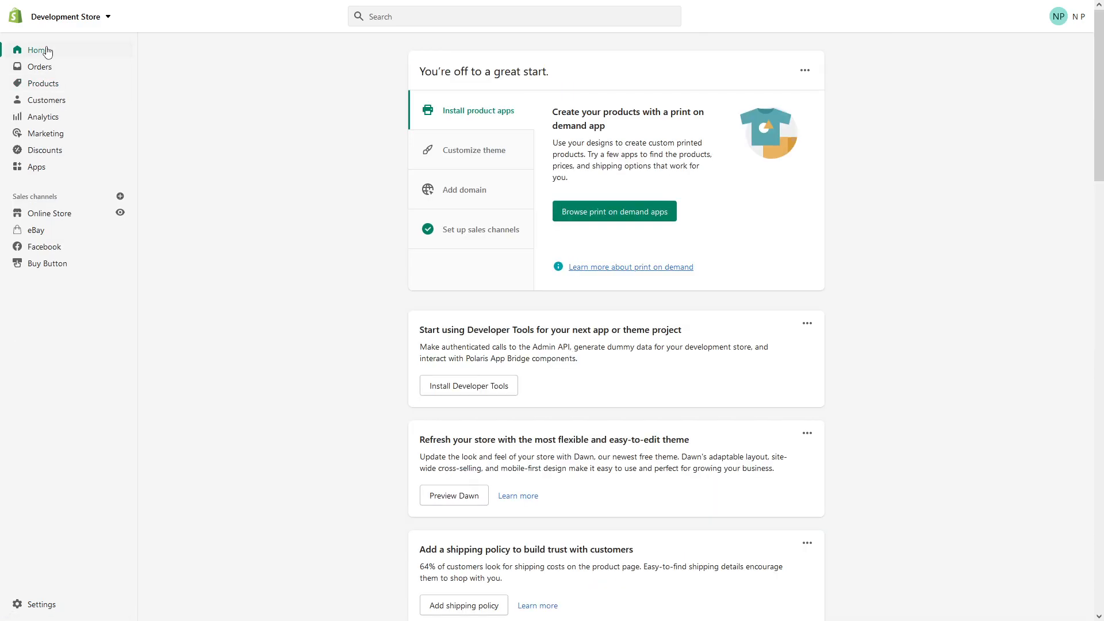